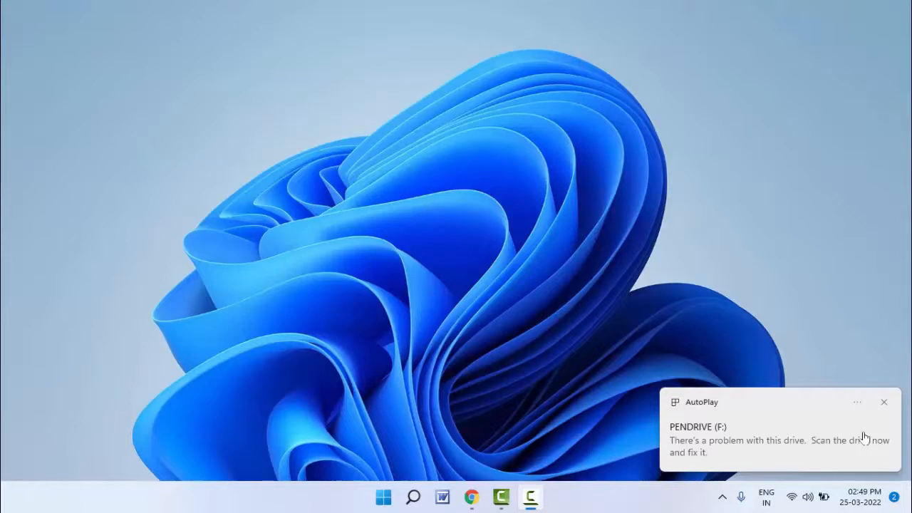
pyautogui.moveTo(721, 351)
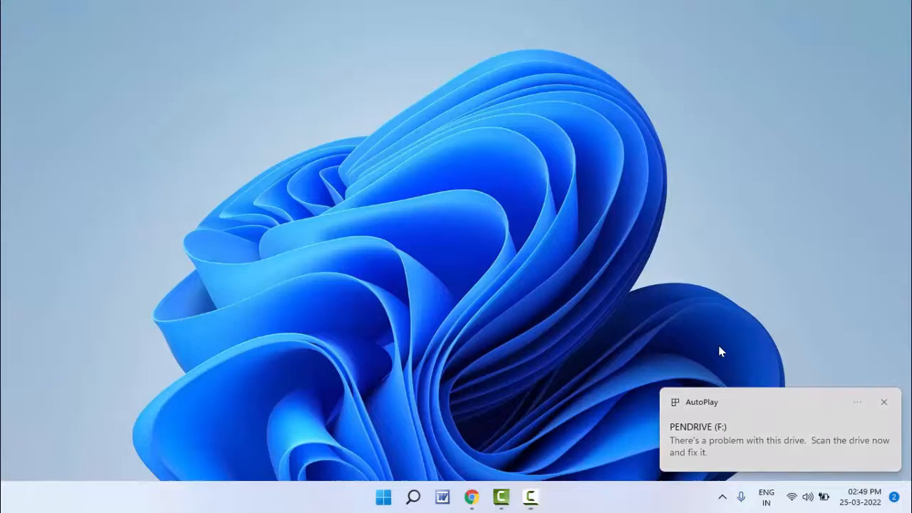
pyautogui.moveTo(720, 430)
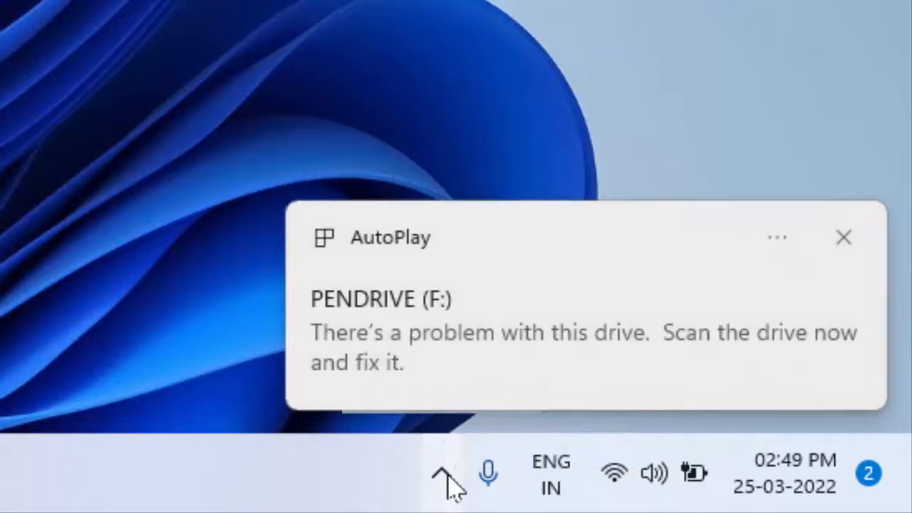
# Step: Reveal the hidden tray icons and bring up the Safely Remove Hardware menu listing Ultra PENDRIVE (F:)
pyautogui.click(442, 474)
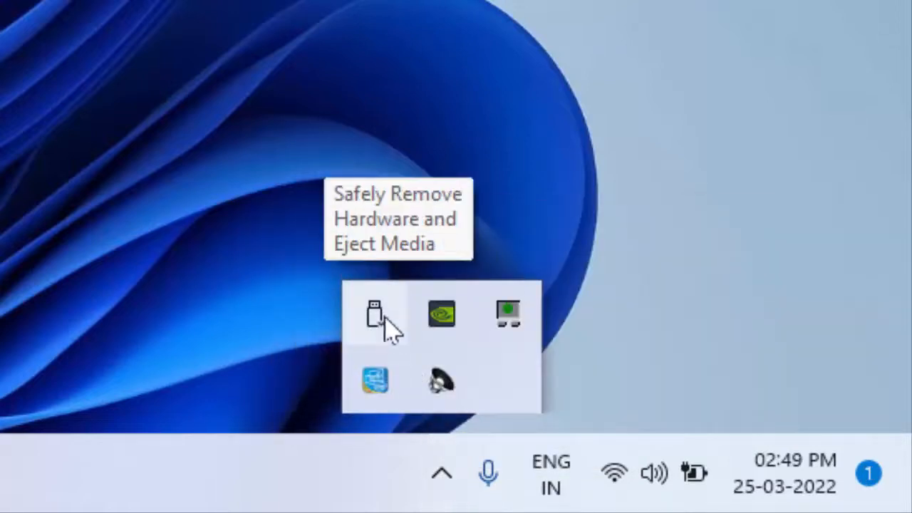
pyautogui.click(377, 315)
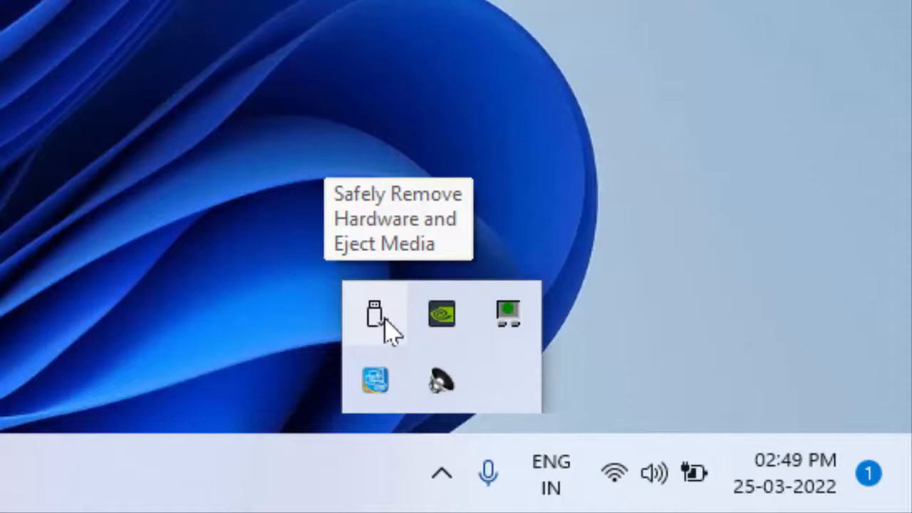
pyautogui.moveTo(377, 317)
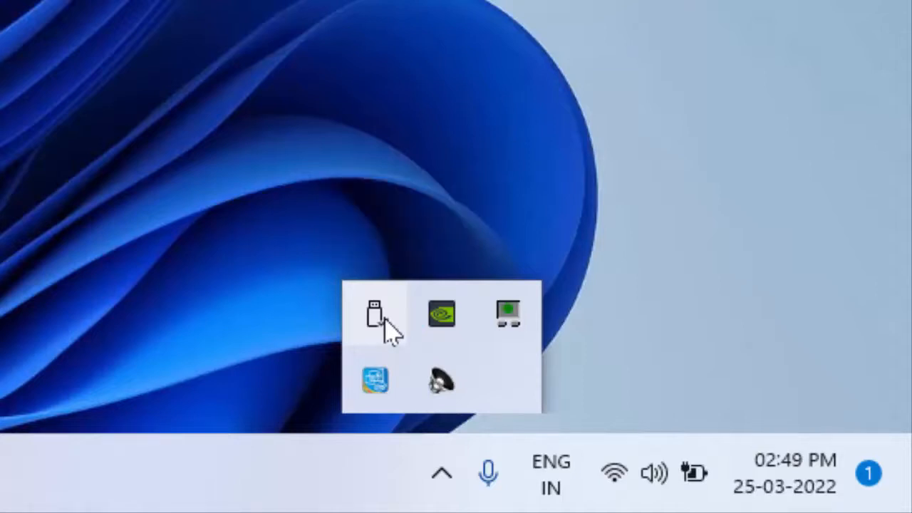
pyautogui.click(377, 314)
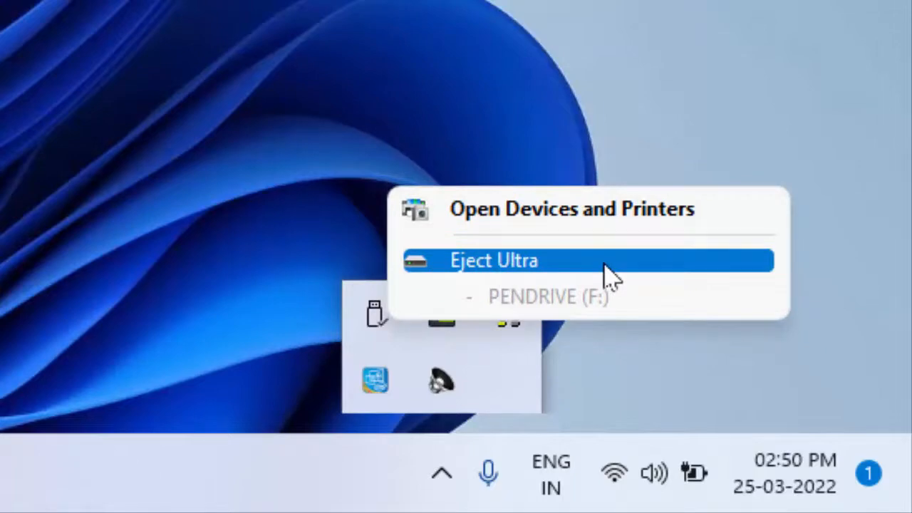
# Step: Eject Ultra PENDRIVE (F:) and clear the Safe To Remove Hardware notice
pyautogui.click(493, 259)
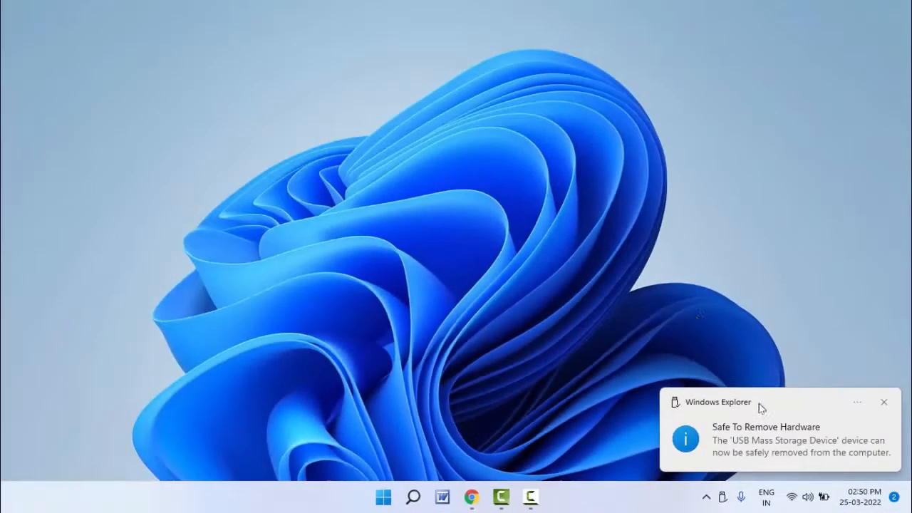
pyautogui.moveTo(668, 268)
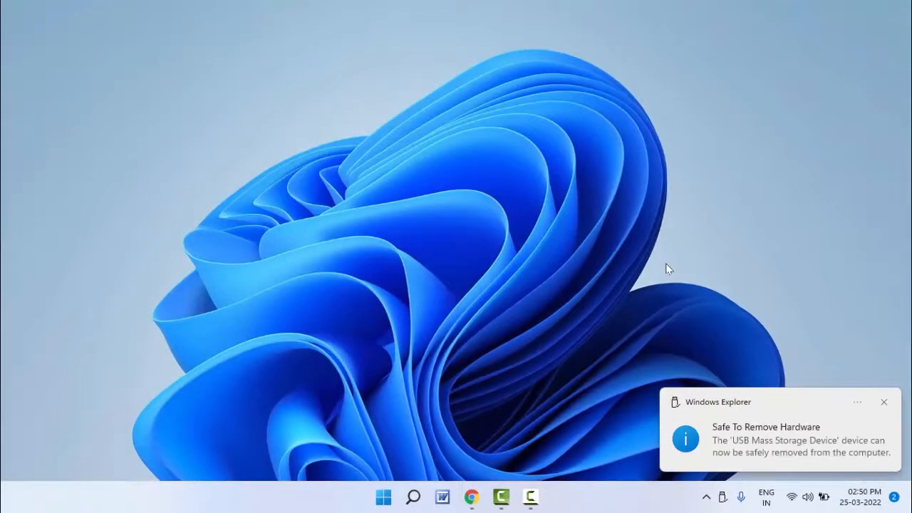
pyautogui.click(884, 402)
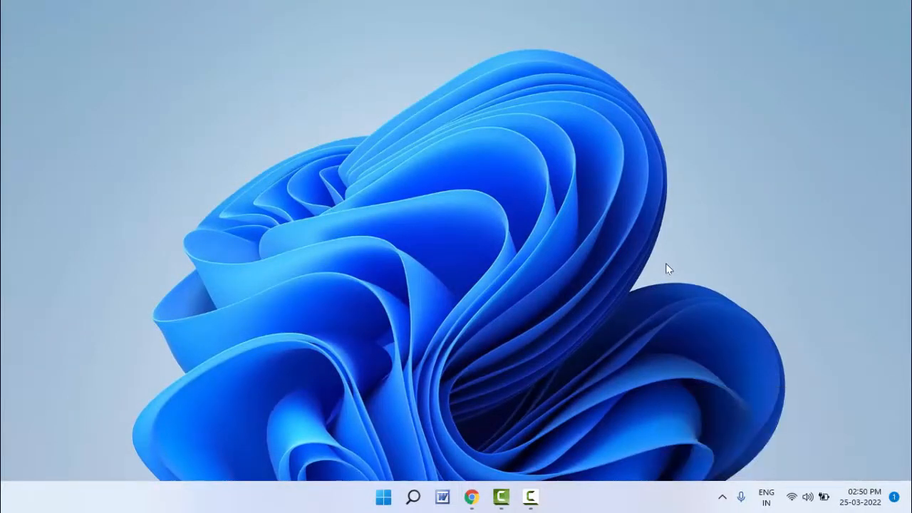